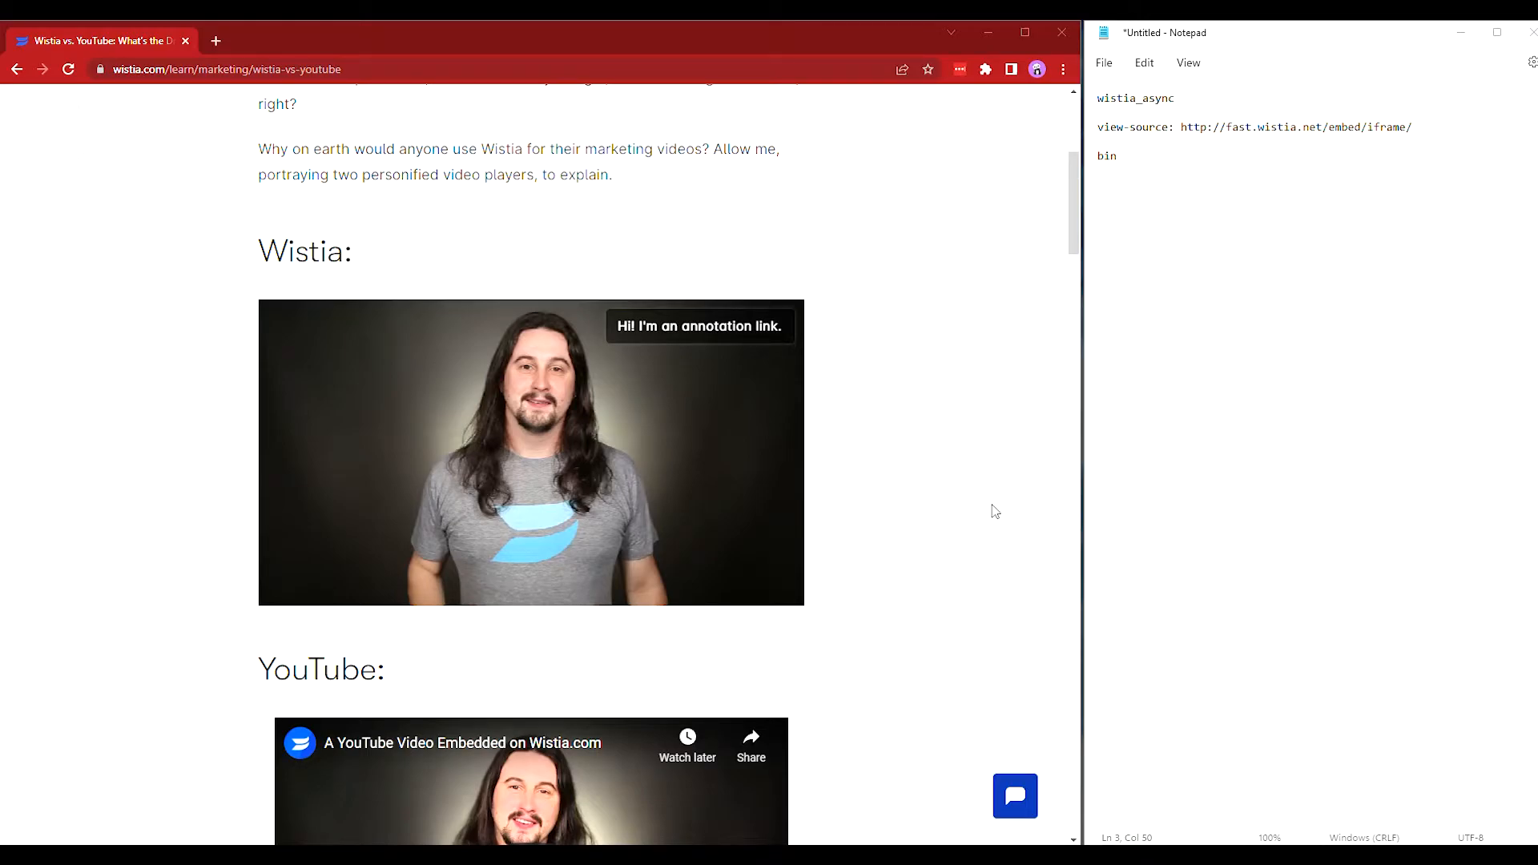
{"action": "mouse_move", "coordinate": [876, 379]}
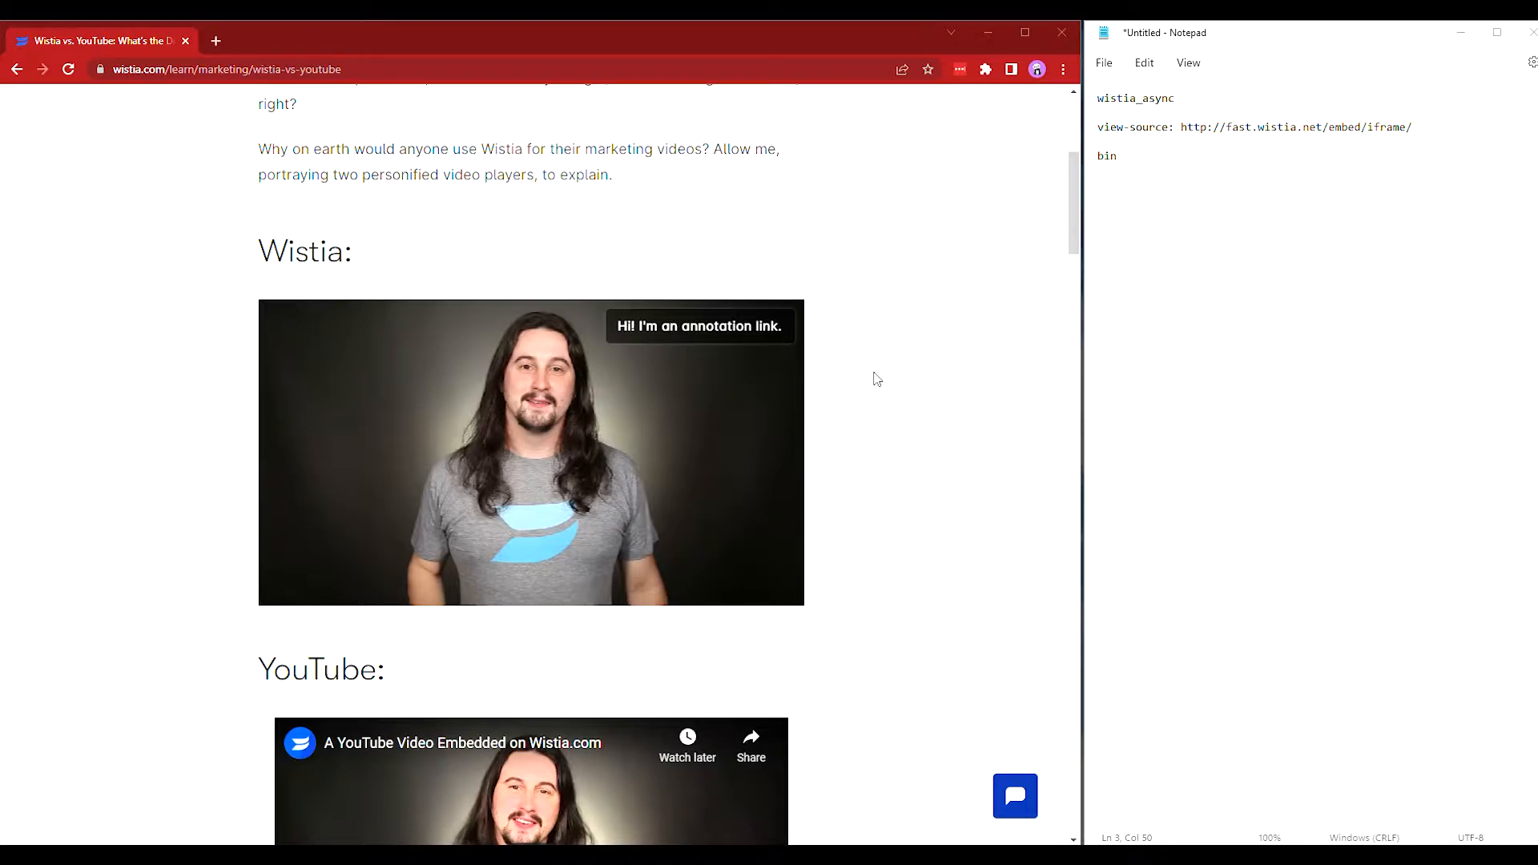
Step: View the Wistia vs. YouTube article's page source from the right-click menu
{"action": "right_click", "coordinate": [876, 378]}
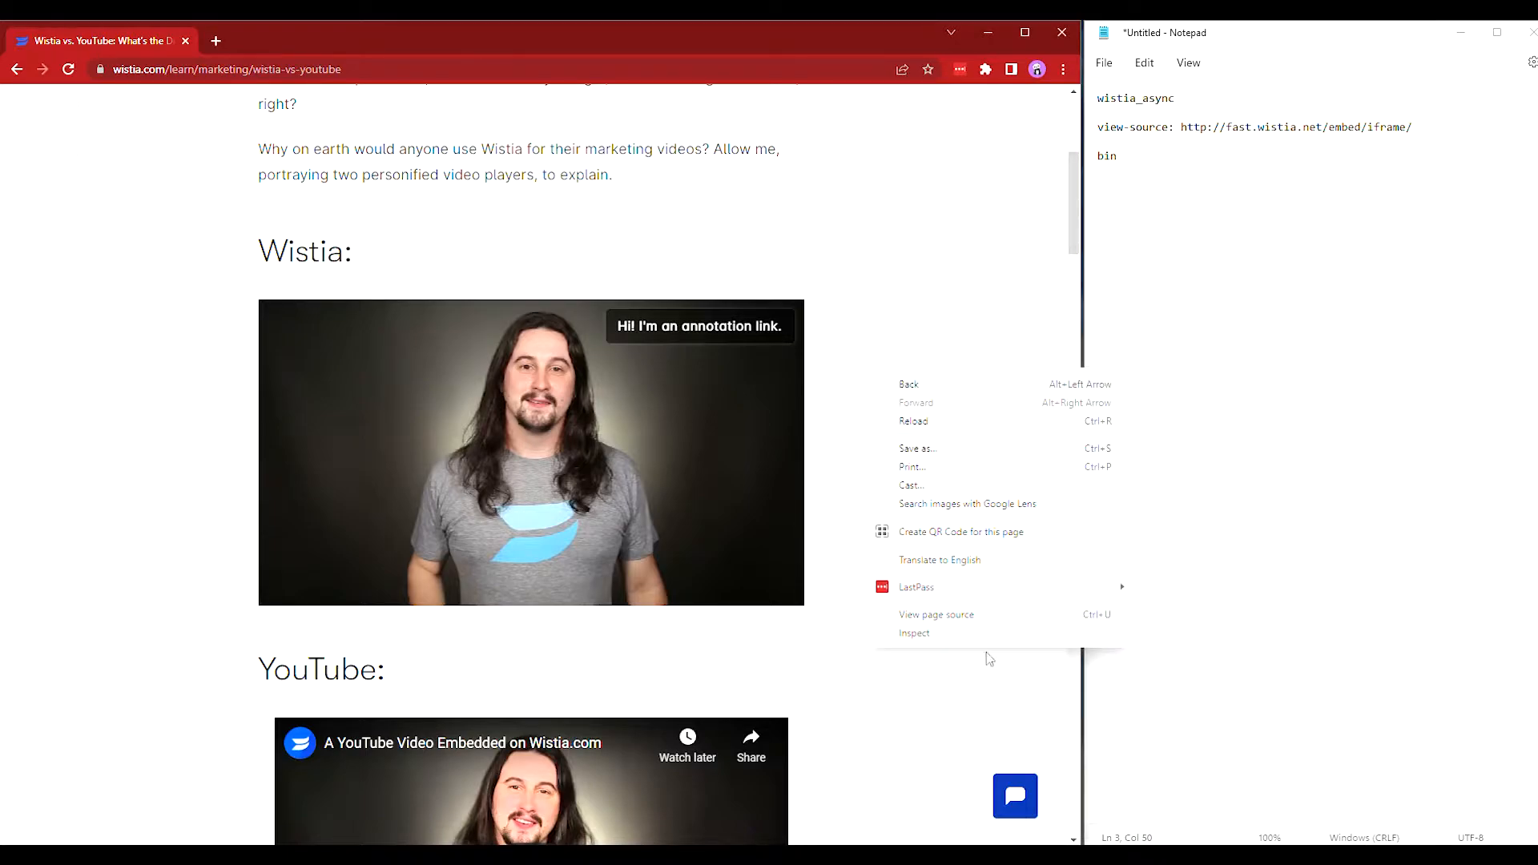
{"action": "left_click", "coordinate": [935, 614]}
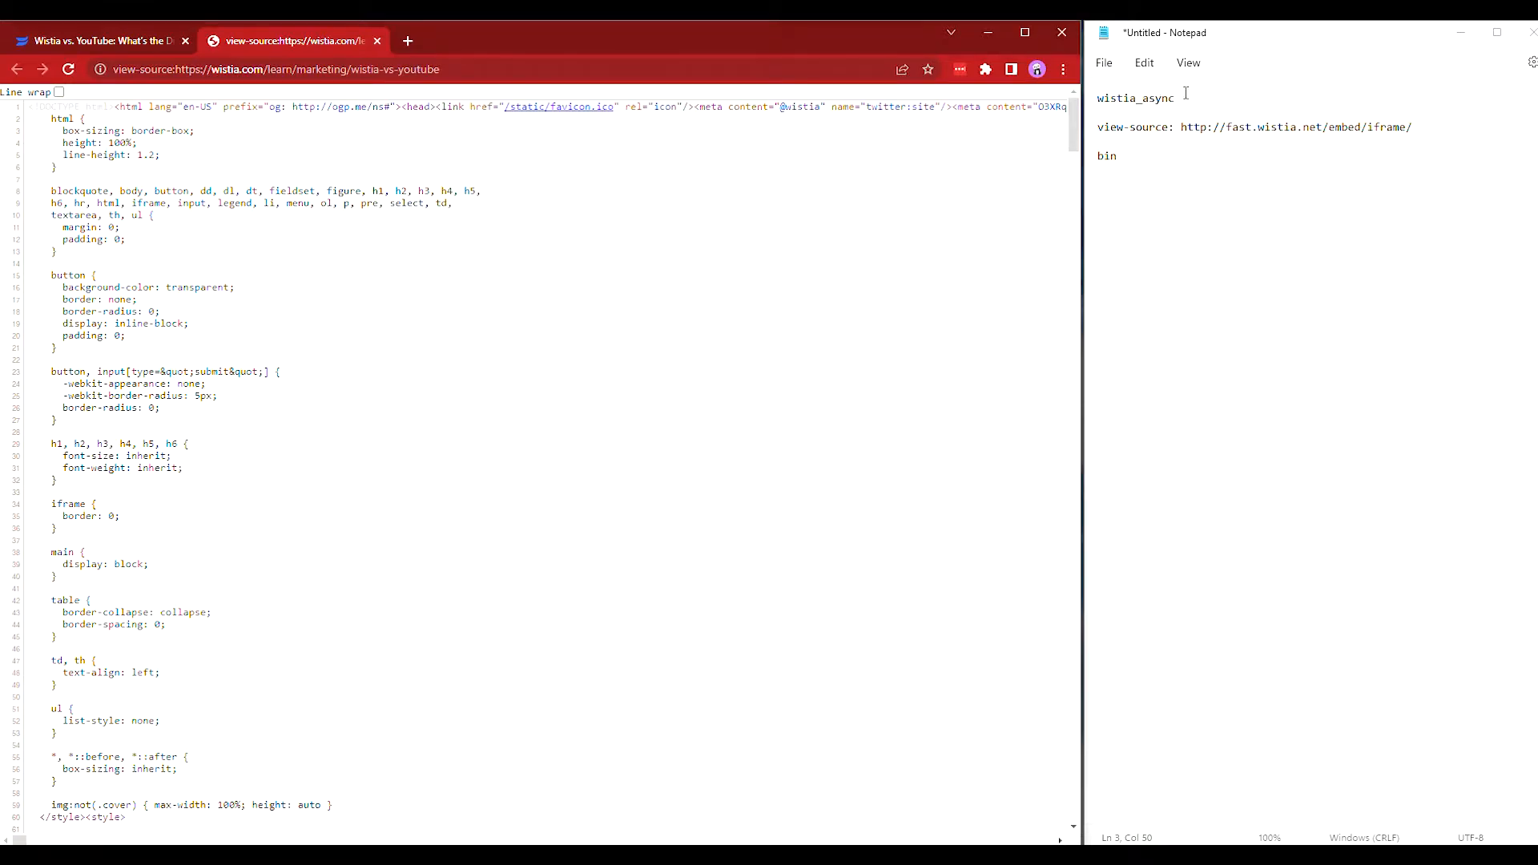
Step: Select 'wistia_async' in the Notepad notes to search the page source for it
{"action": "double_click", "coordinate": [1135, 98]}
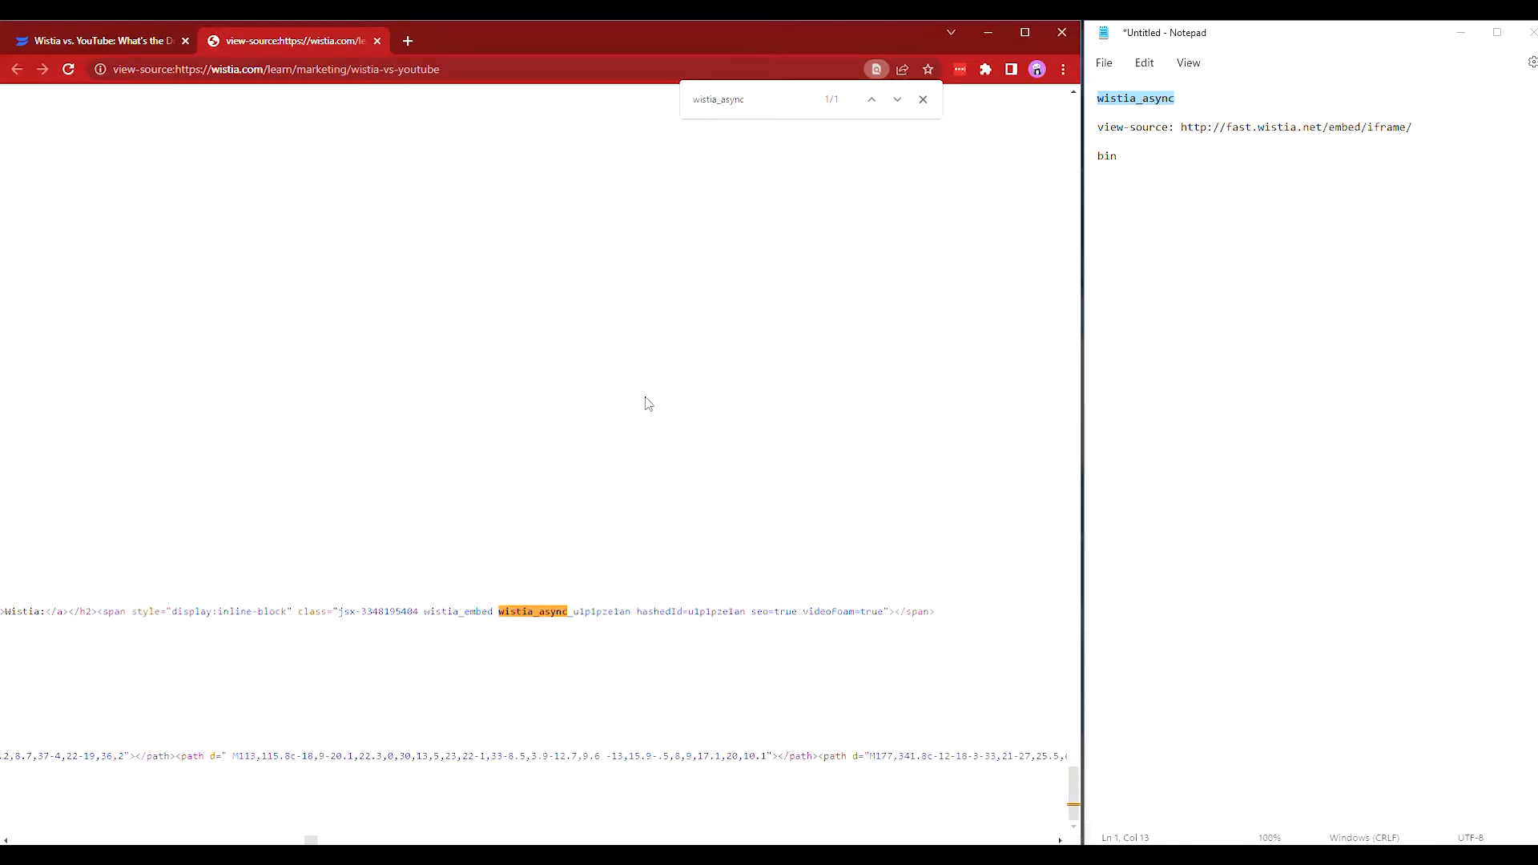
{"action": "mouse_move", "coordinate": [671, 521]}
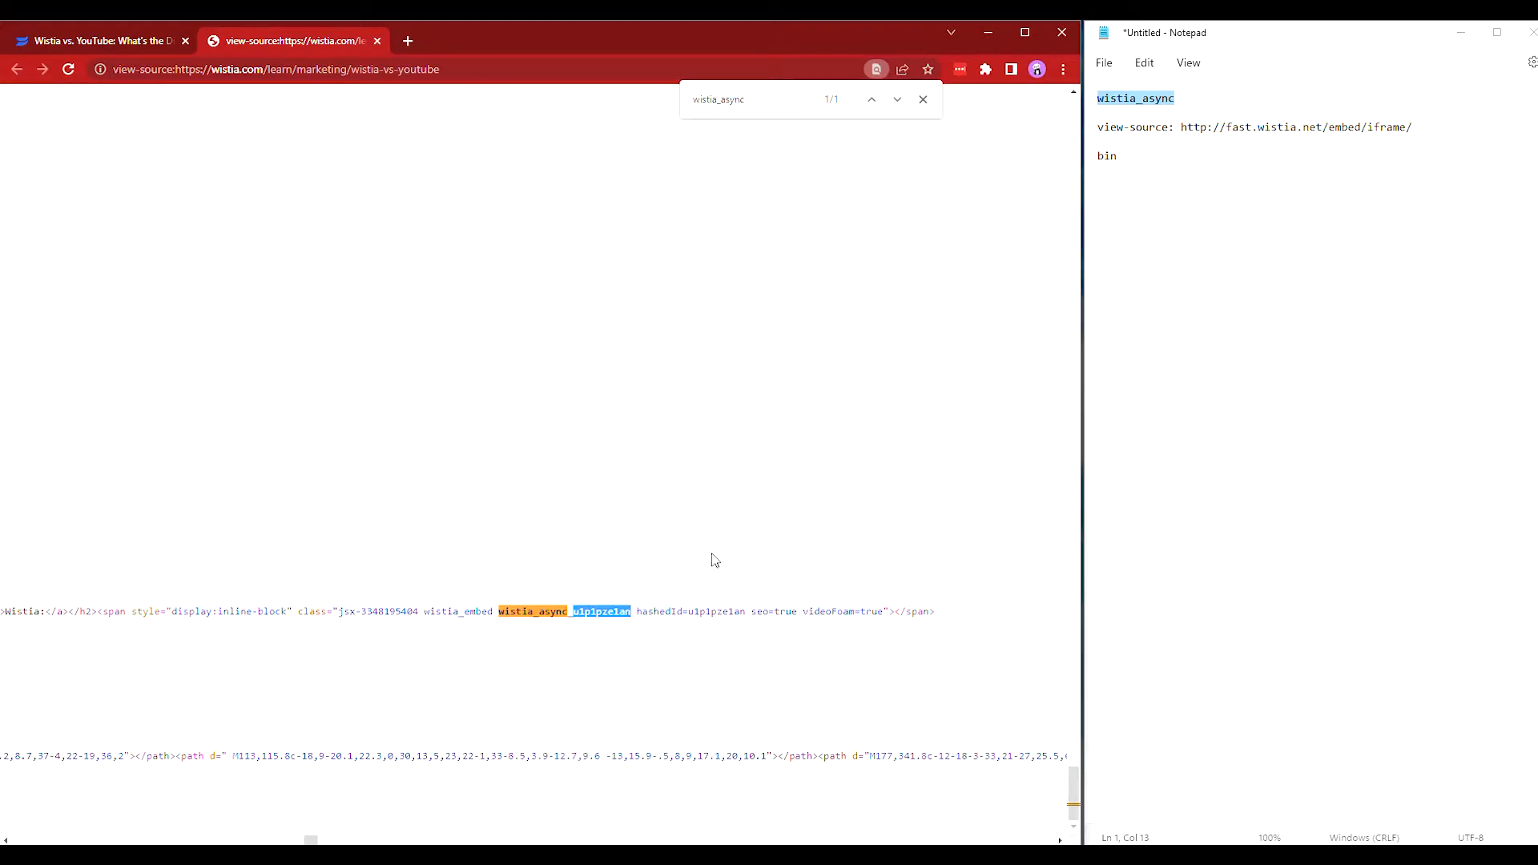
{"action": "mouse_move", "coordinate": [726, 544]}
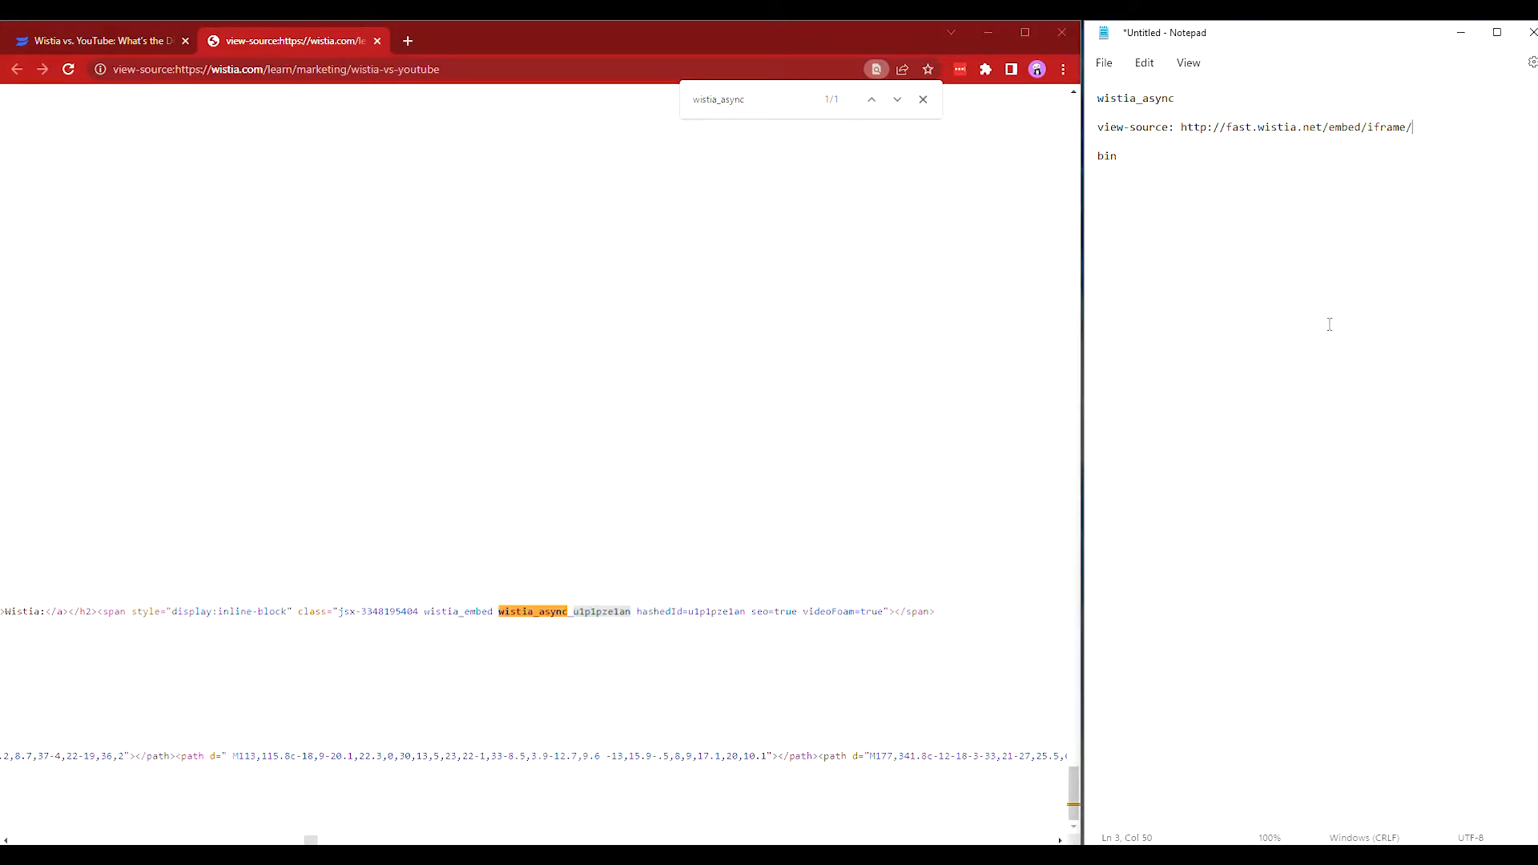
Step: Append the video id u1p1pze1an to the view-source iframe URL in Notepad
{"action": "type", "text": "u1p1pze1an"}
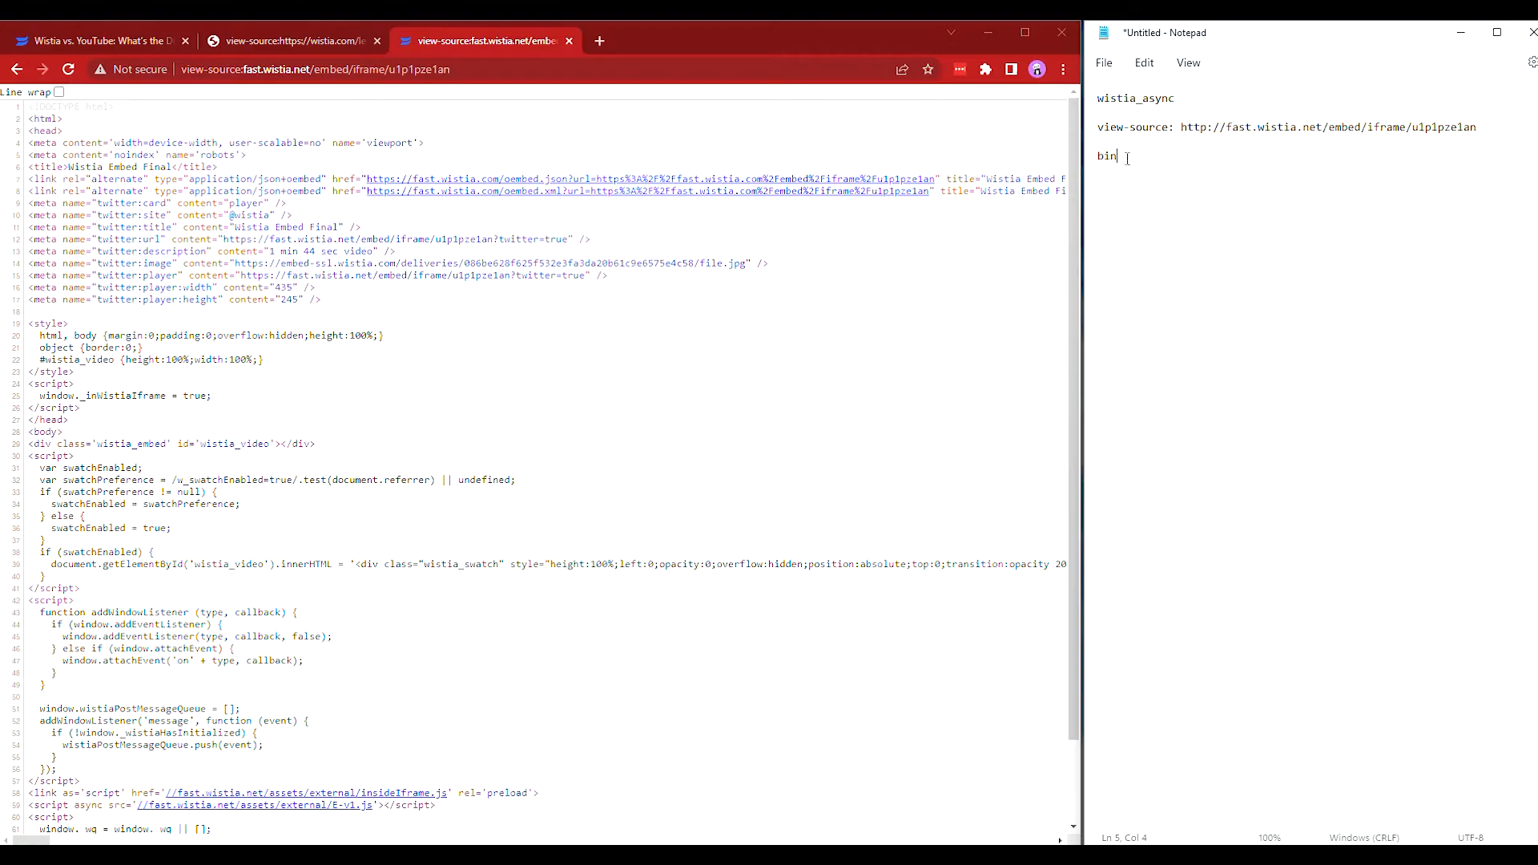
Step: Search the embed iframe source for the embed-ssl.wistia.com deliveries URL ending in .bin
{"action": "key", "text": "ctrl+f"}
{"action": "type", "text": "bin"}
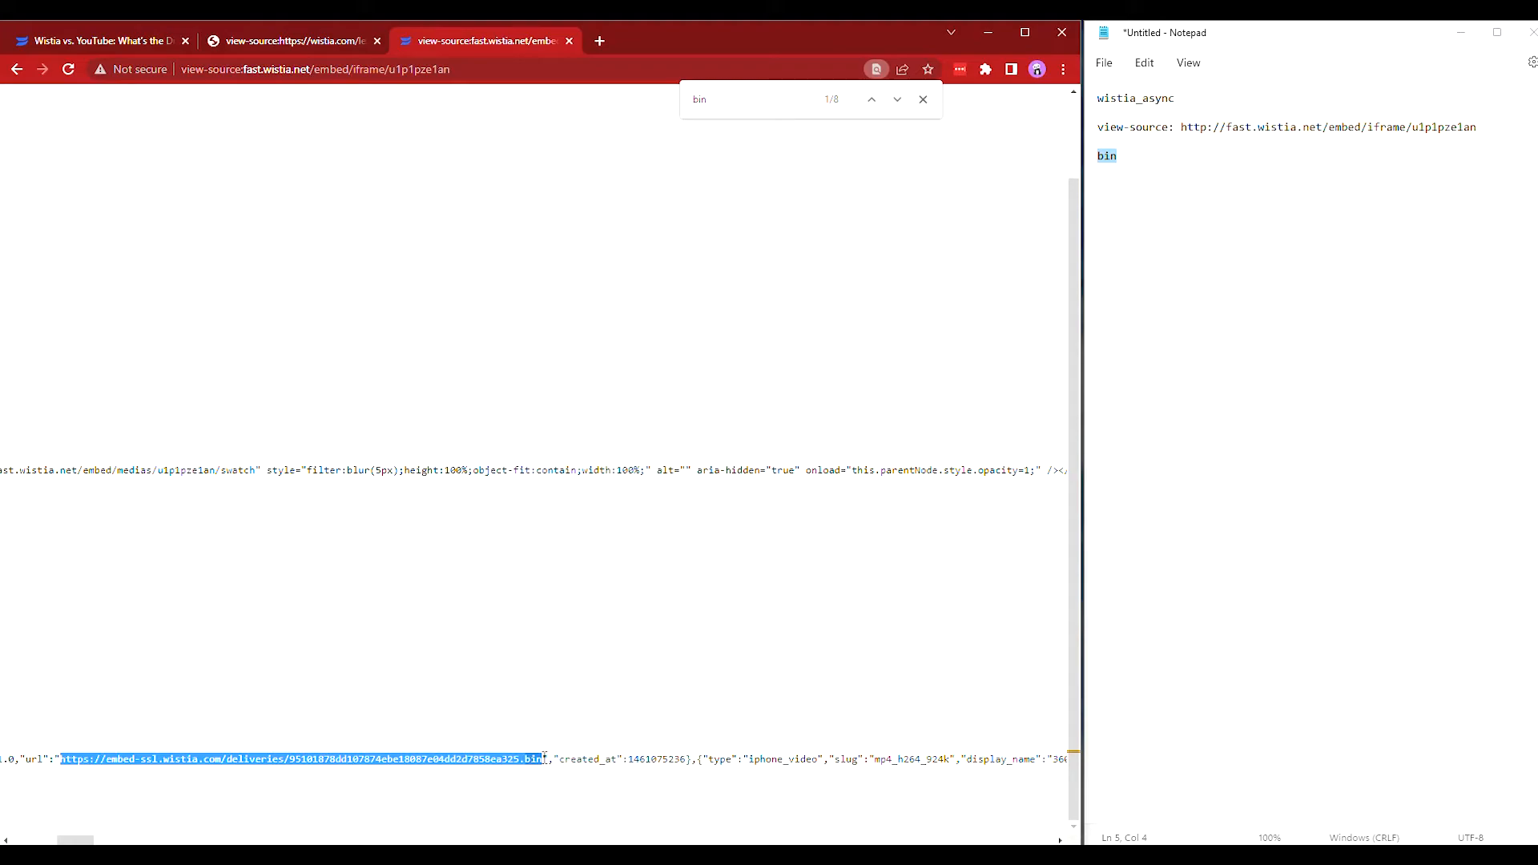
{"action": "mouse_move", "coordinate": [588, 714]}
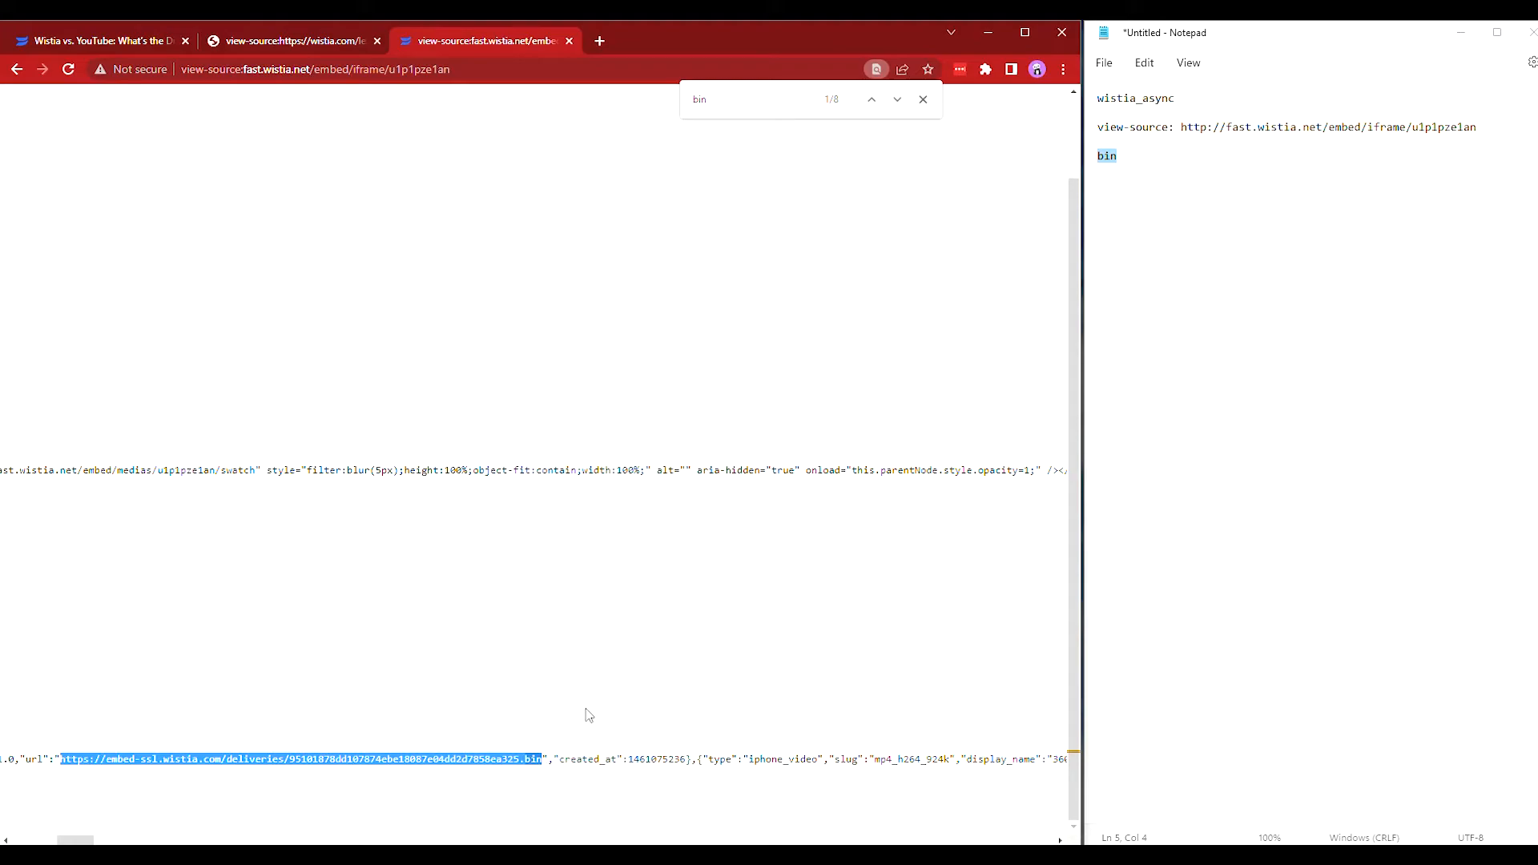
Step: Open the embed-ssl.wistia.com .bin deliveries URL in its own tab to play the video
{"action": "left_click", "coordinate": [599, 41]}
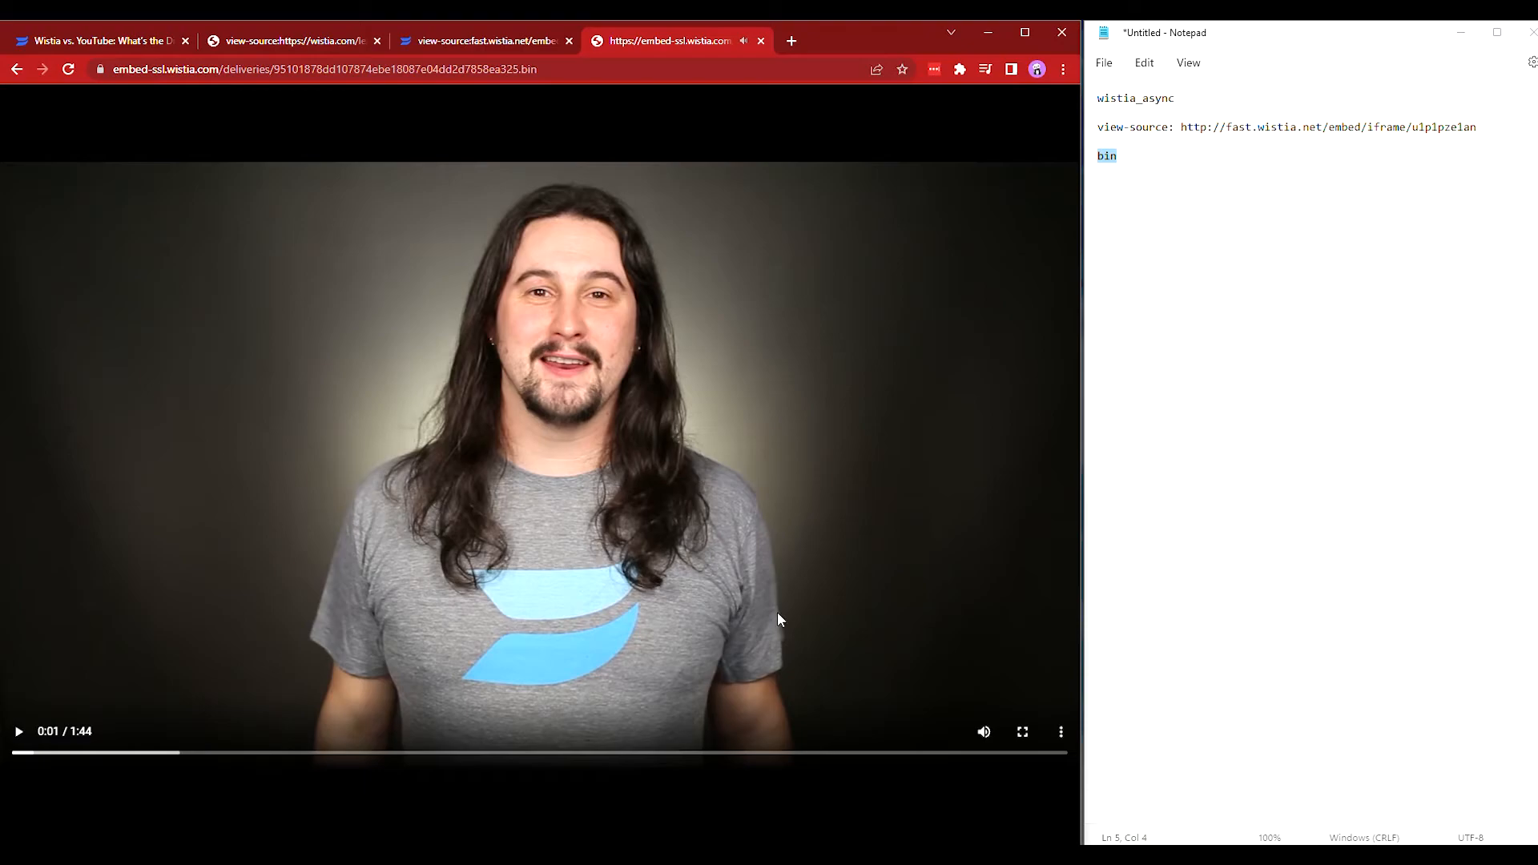
{"action": "mouse_move", "coordinate": [855, 600]}
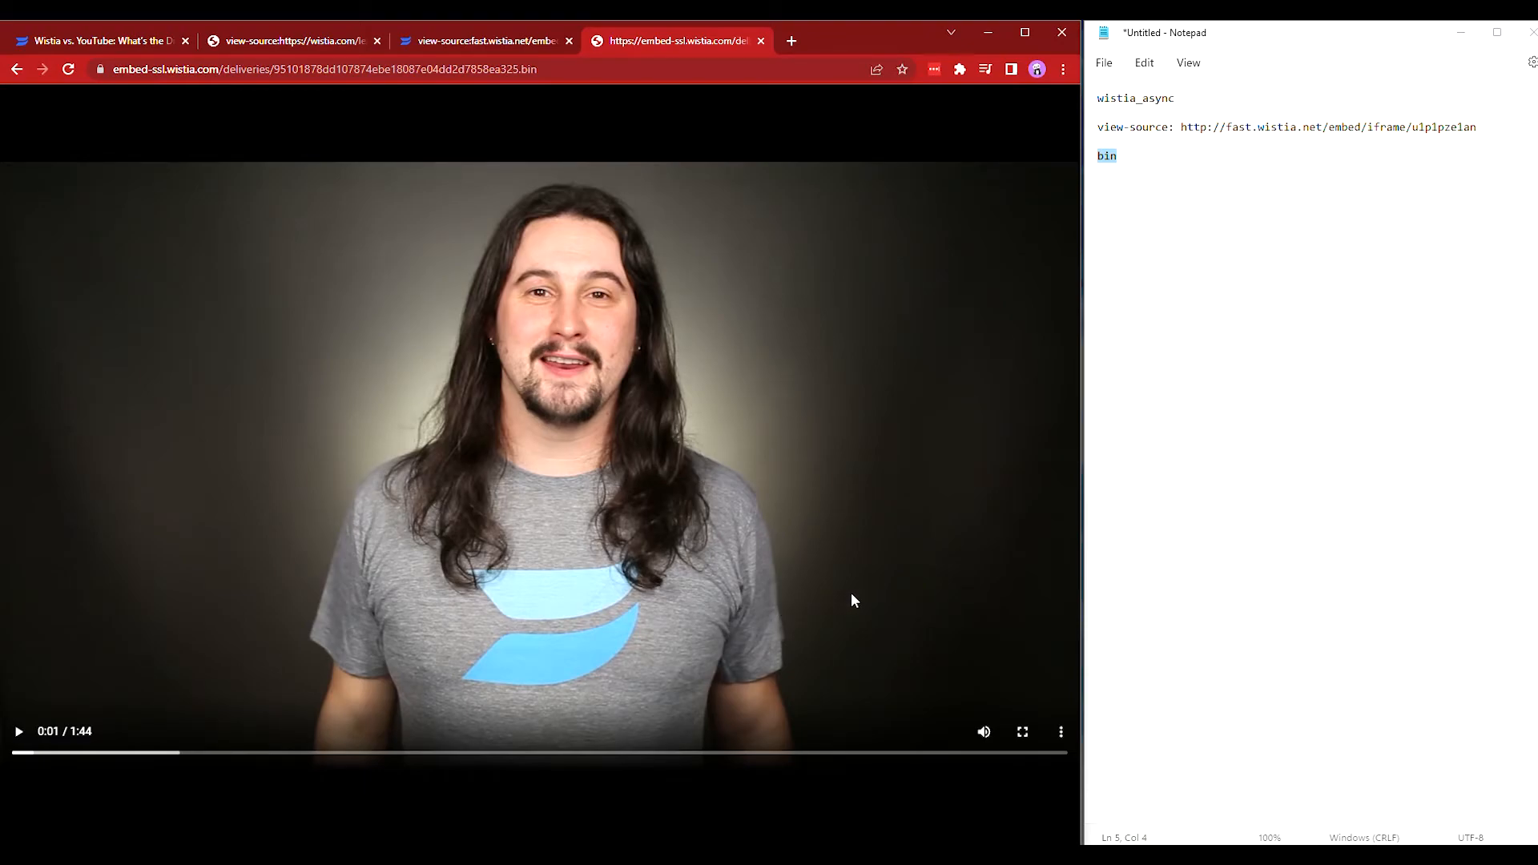